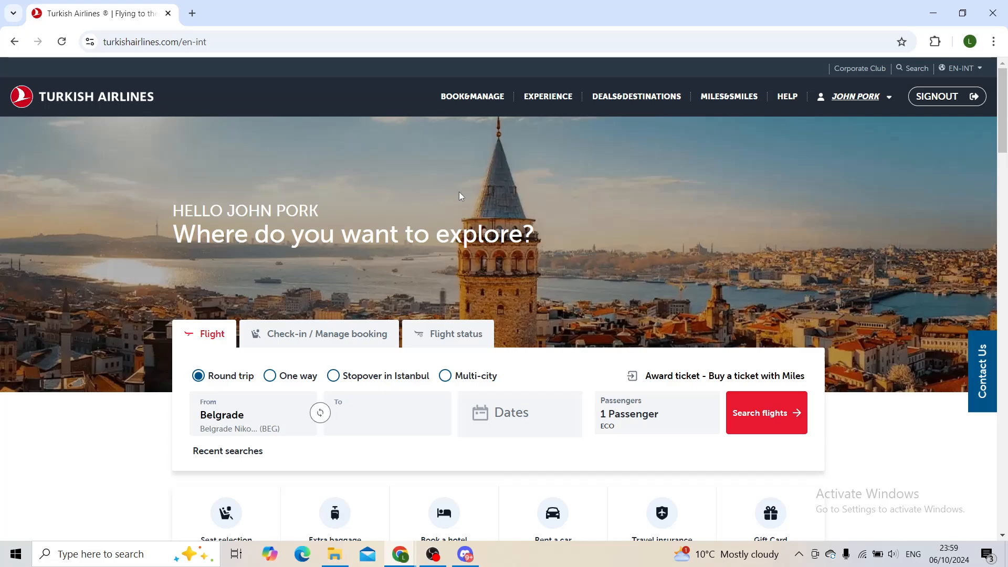
Scroll down the homepage to reveal the flight search box, service shortcuts and Sydney/Touristanbul features.
click(472, 97)
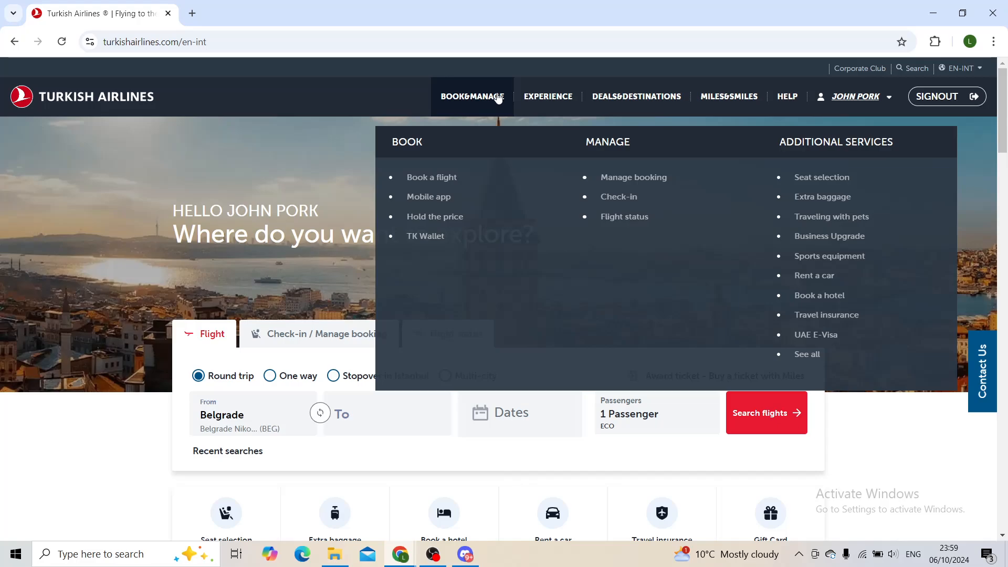
mouse_move(702, 233)
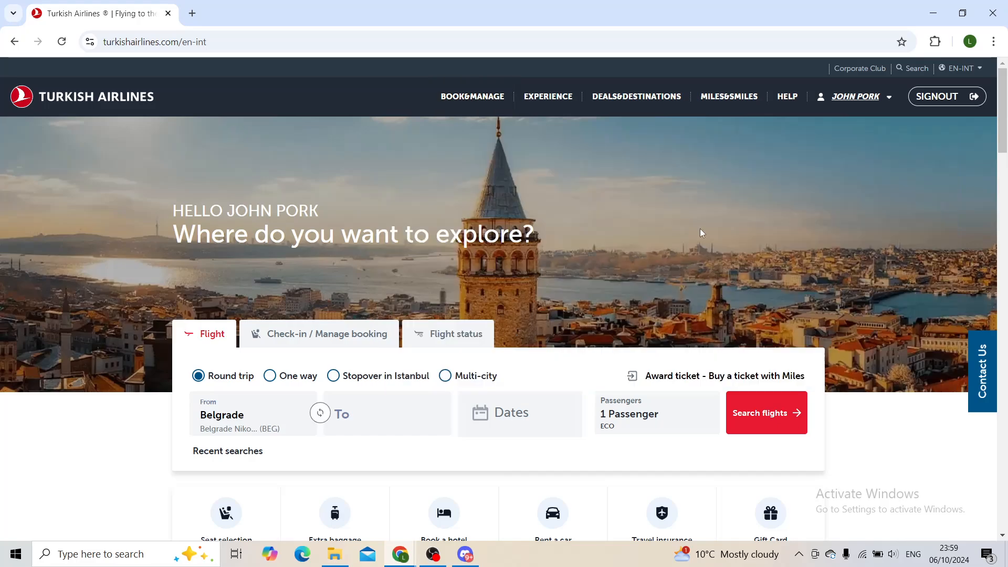
mouse_move(700, 236)
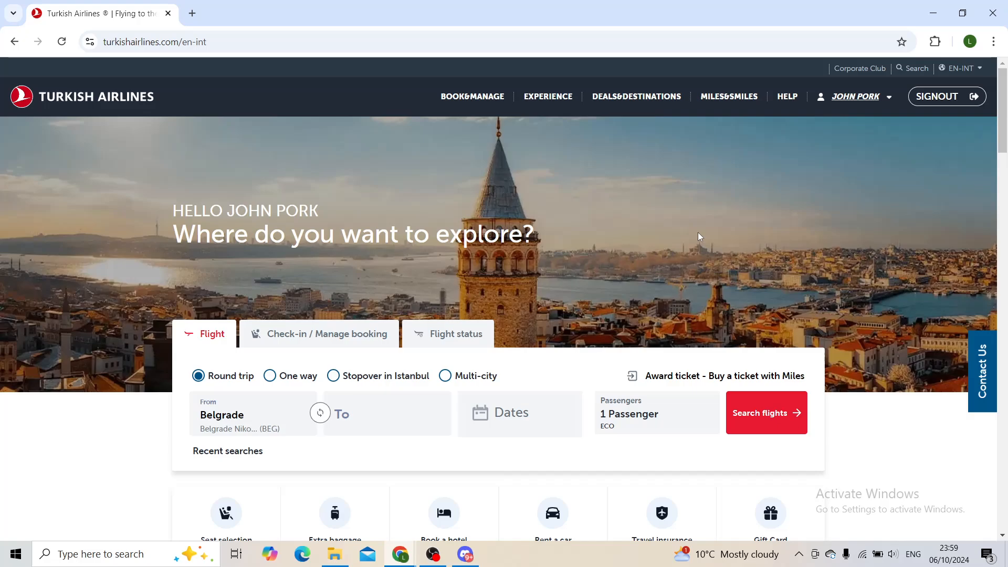
mouse_move(502, 254)
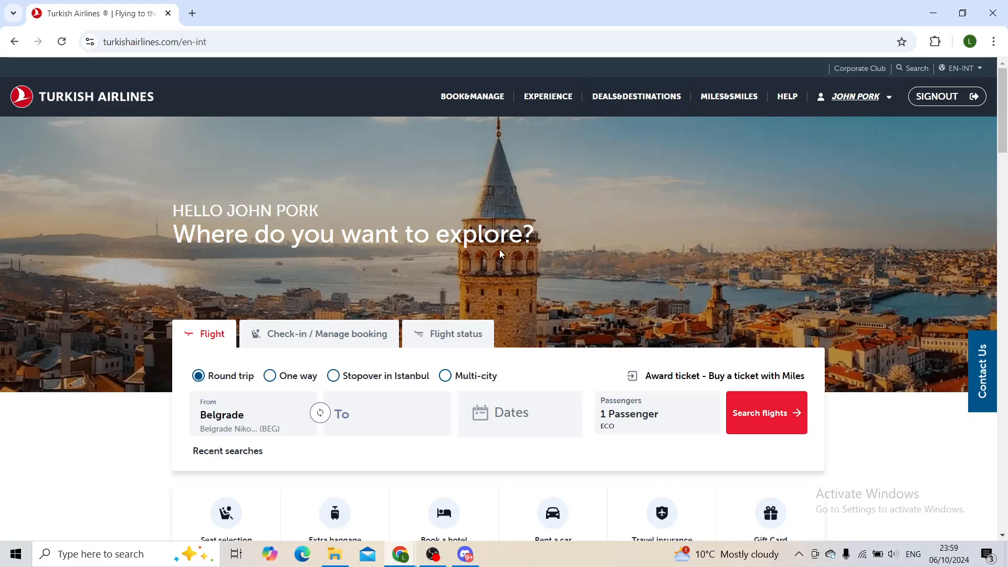
mouse_move(491, 260)
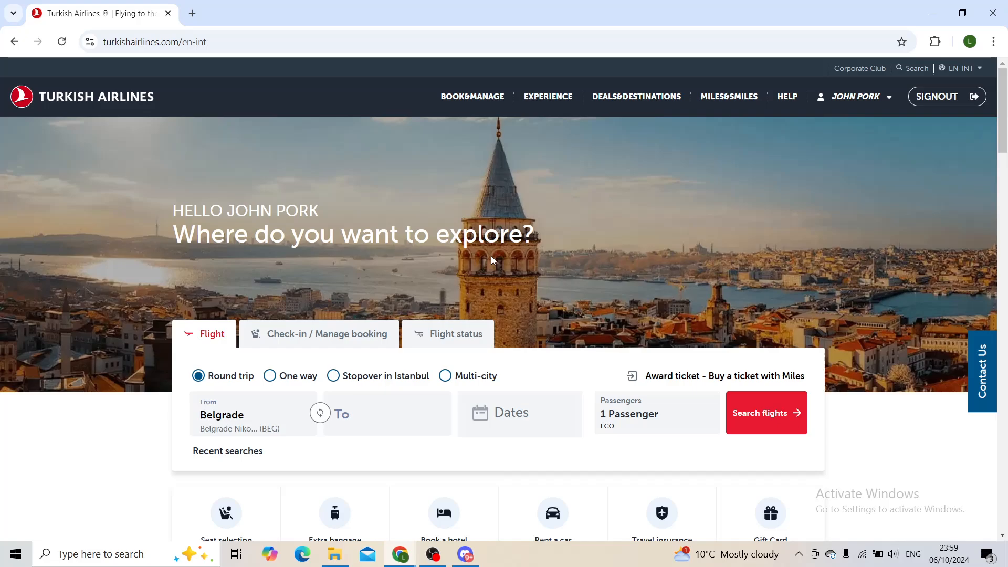
mouse_move(508, 285)
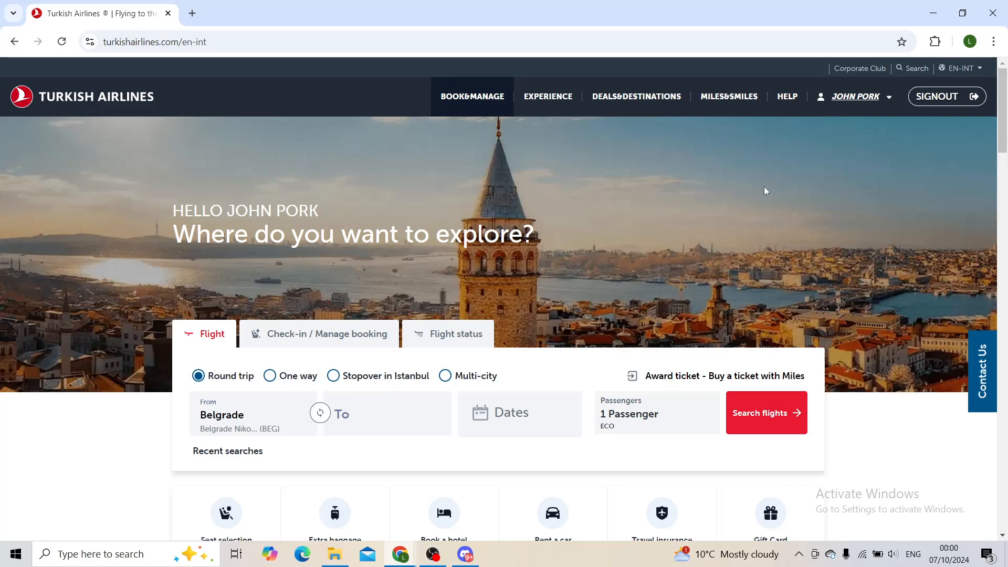
click(855, 97)
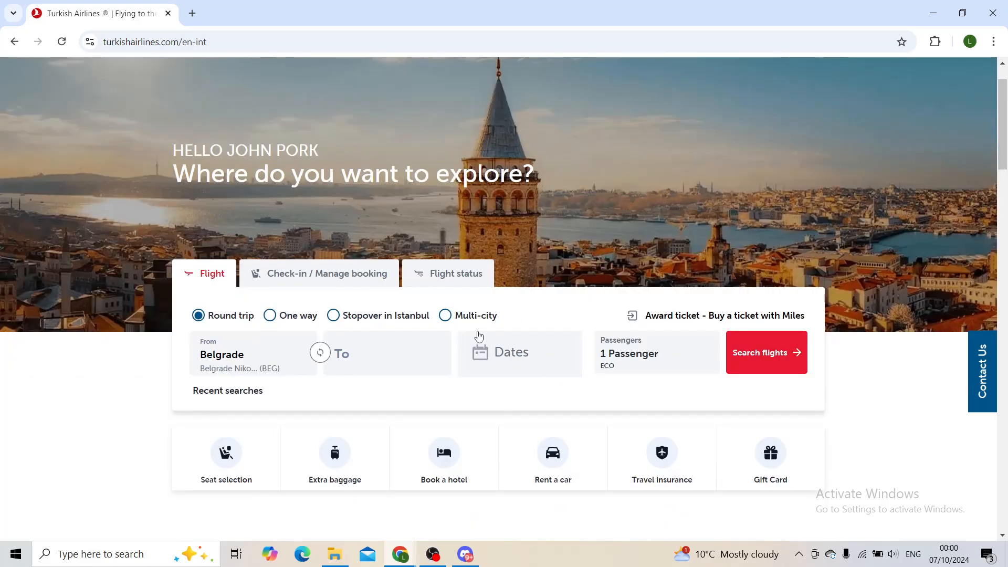
scroll(down, 3)
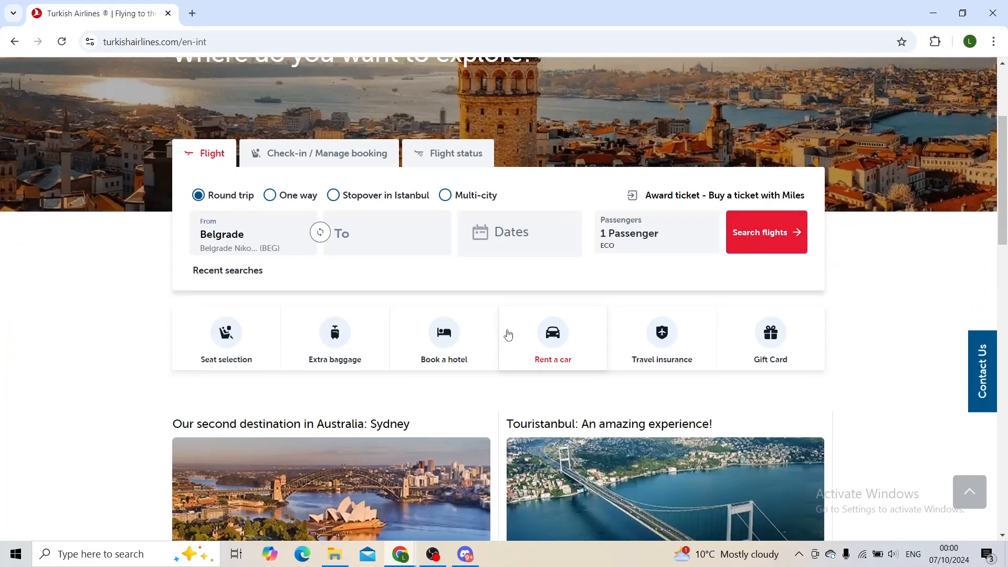